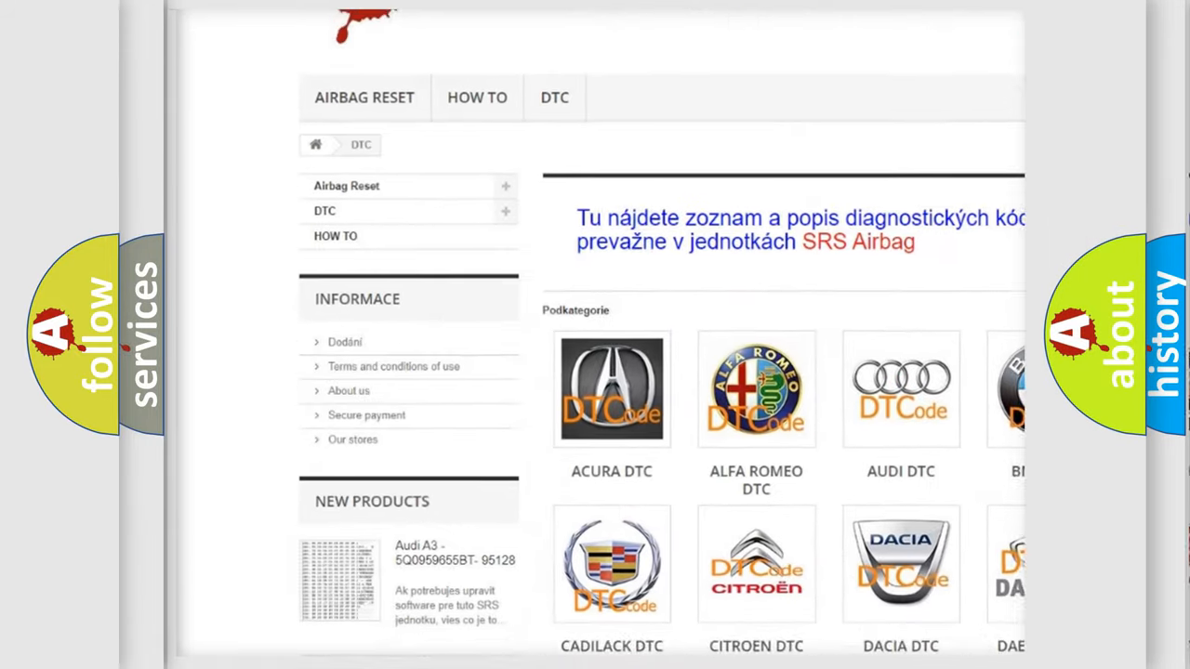
scroll("down", 3)
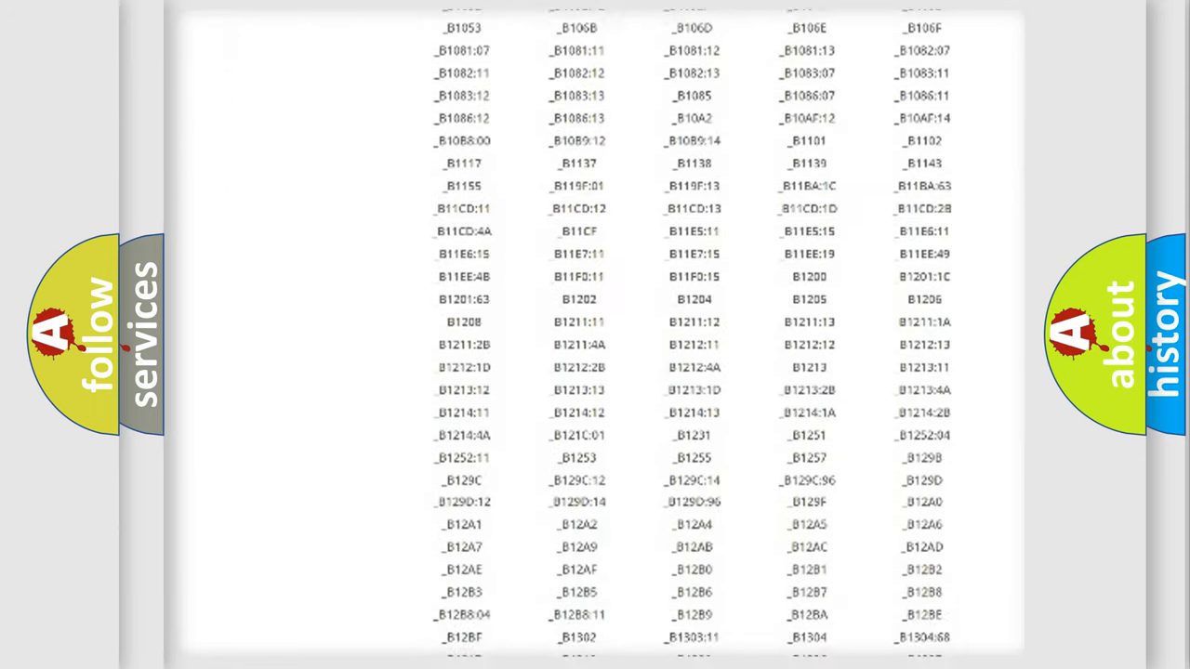
scroll("down", 3)
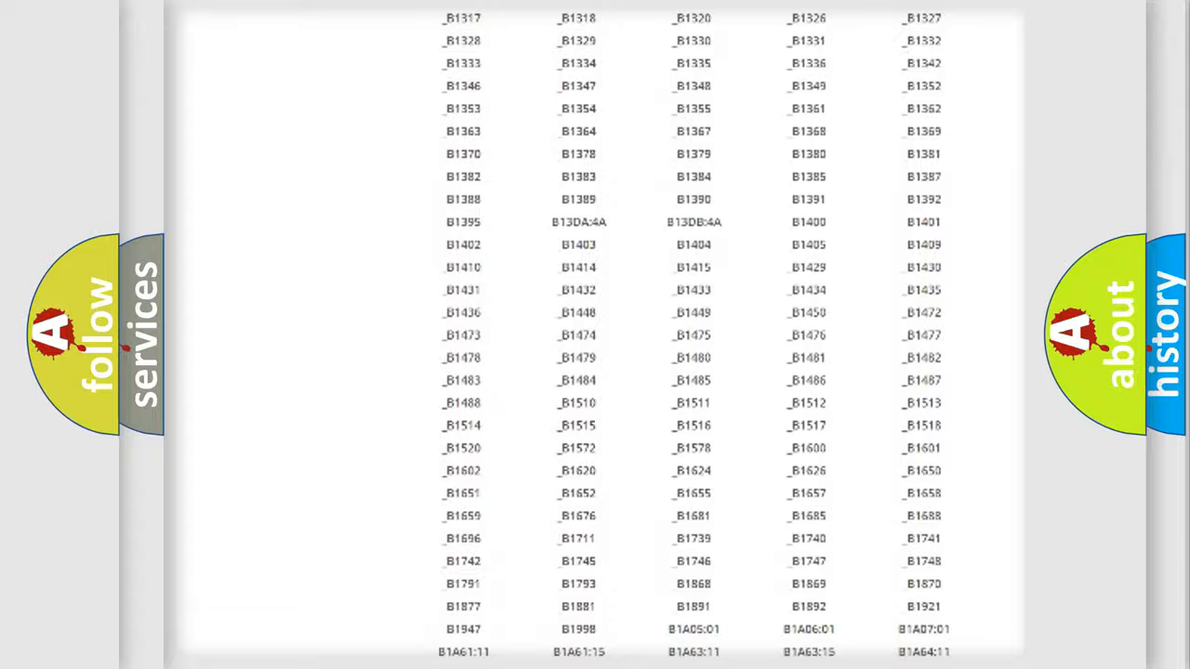